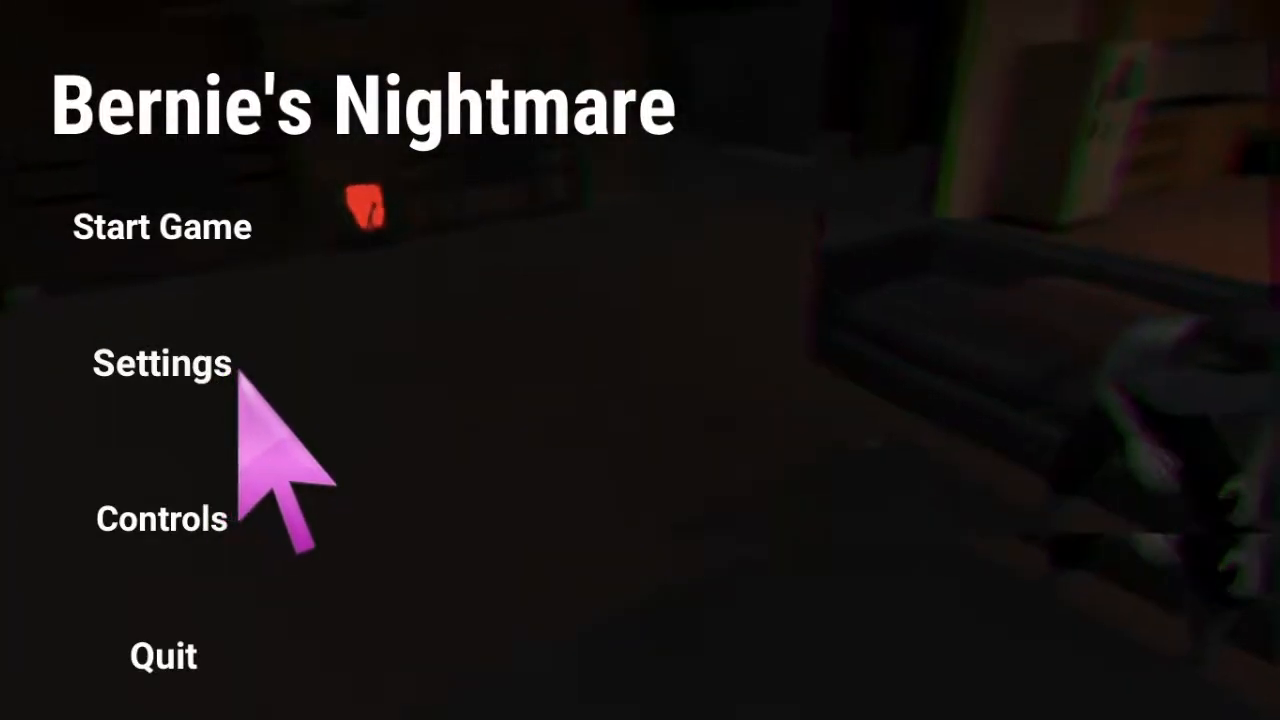
mouse_move(245, 600)
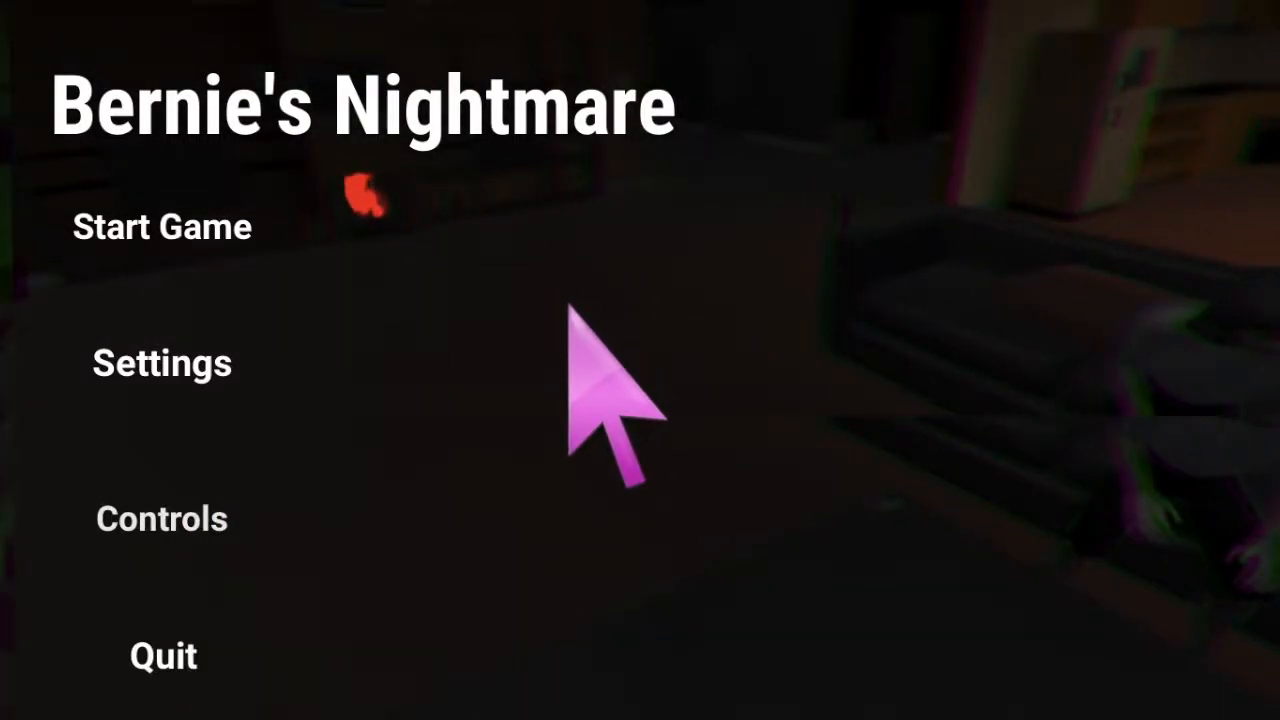
Step: Open the Controls screen listing movement, hiding, interacting, dropping, flashlight and pause keys
click(162, 519)
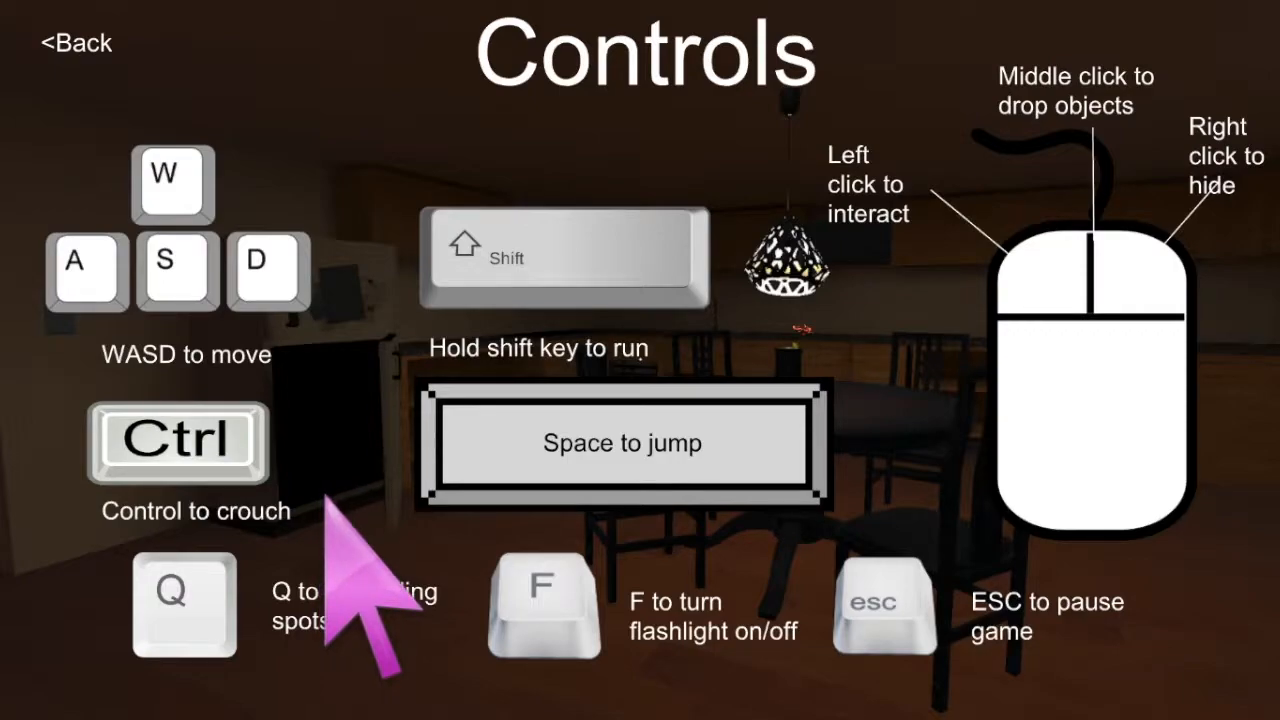
mouse_move(385, 530)
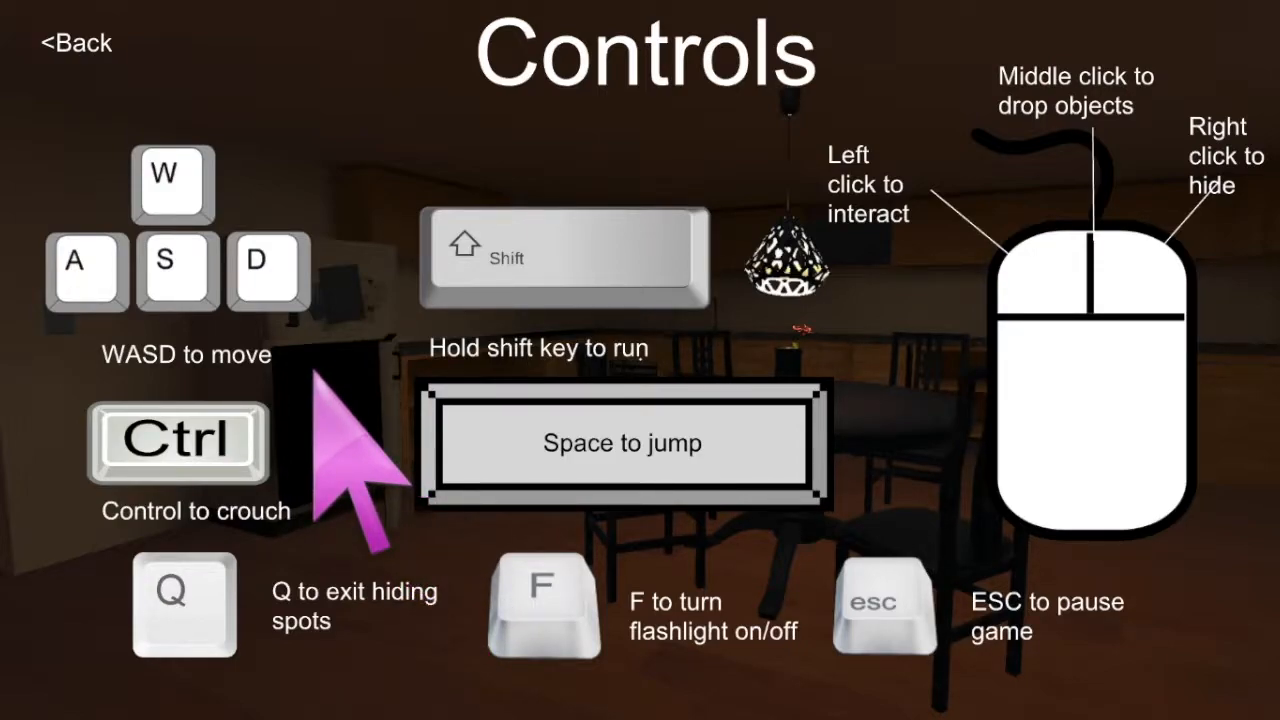
mouse_move(350, 460)
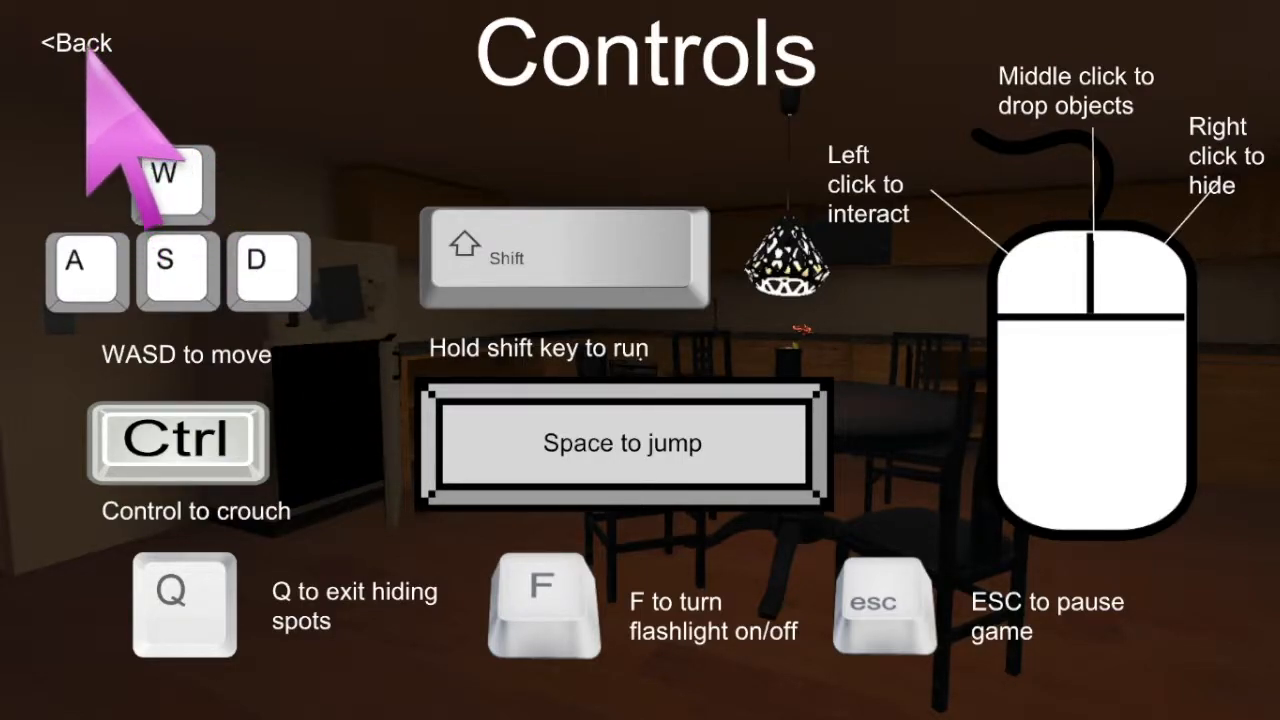
mouse_move(88, 95)
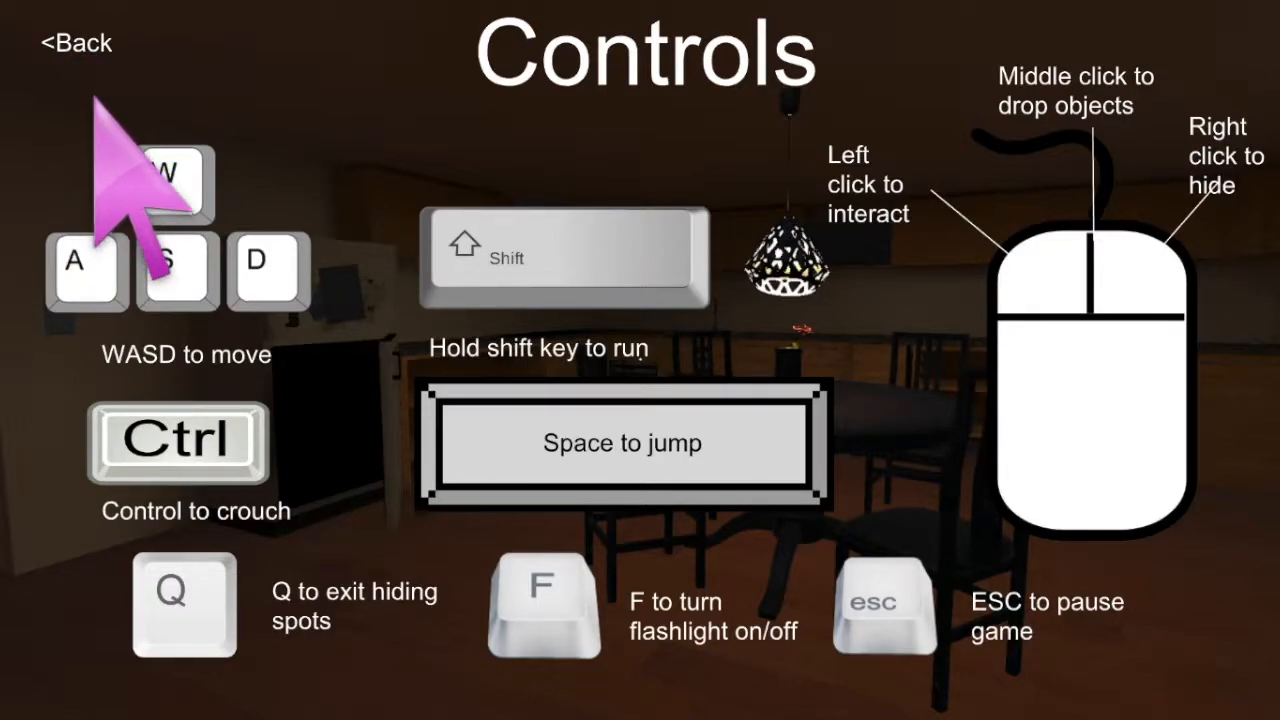
mouse_move(85, 95)
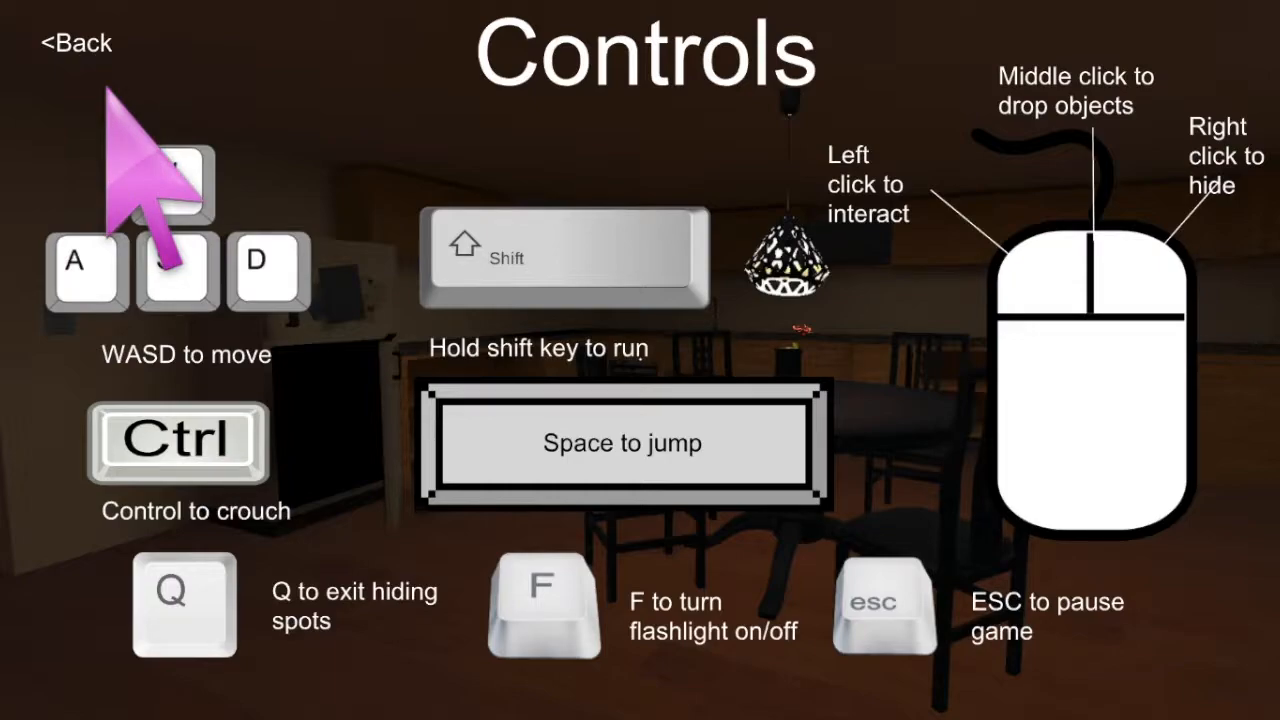
mouse_move(140, 210)
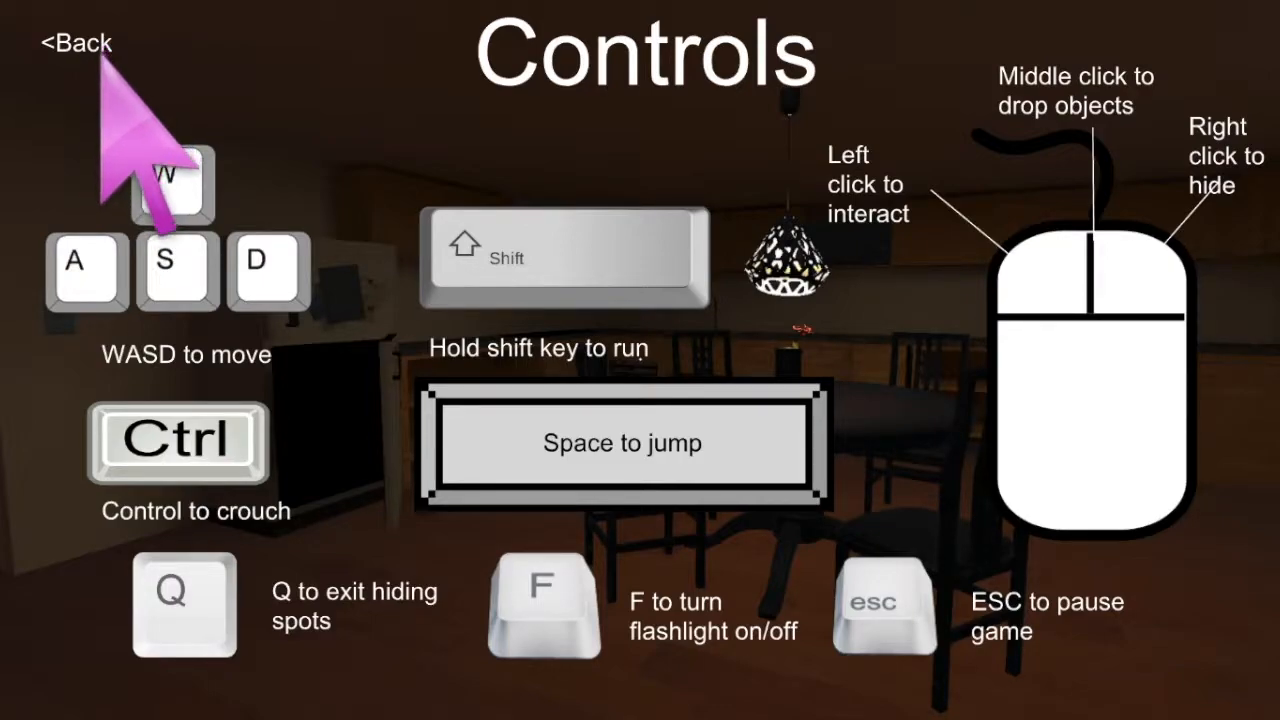
mouse_move(85, 95)
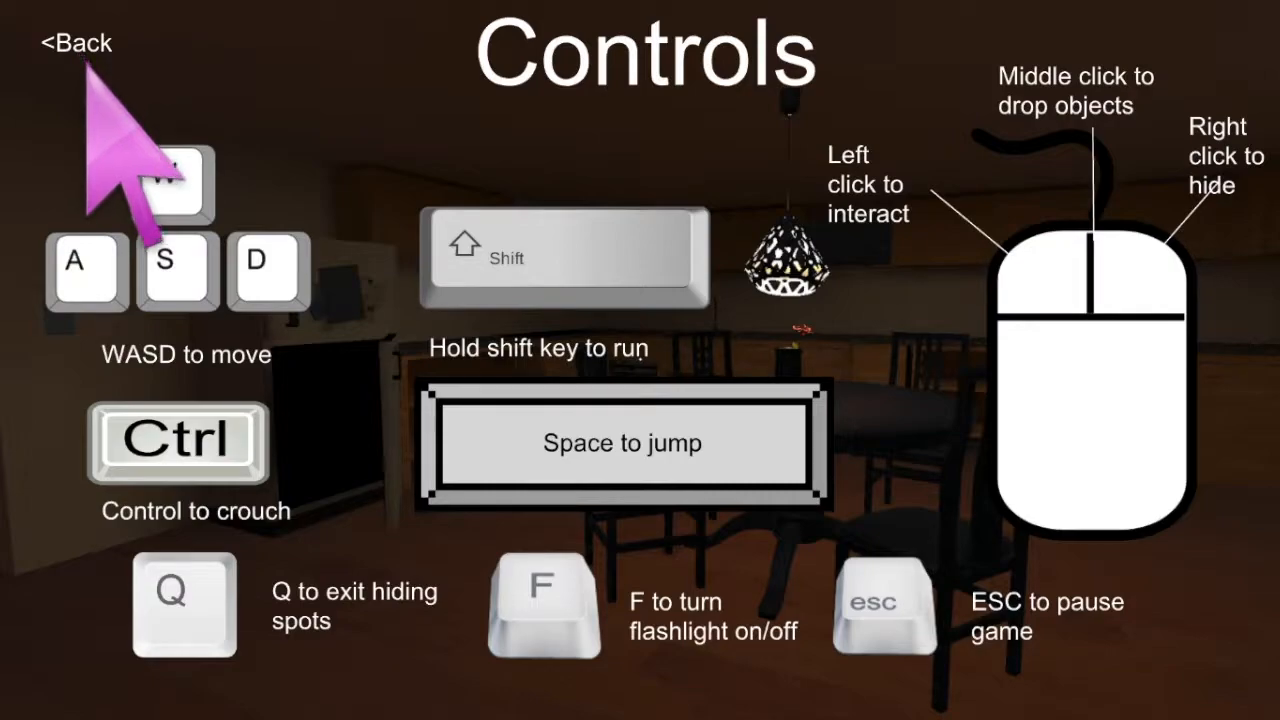
mouse_move(155, 130)
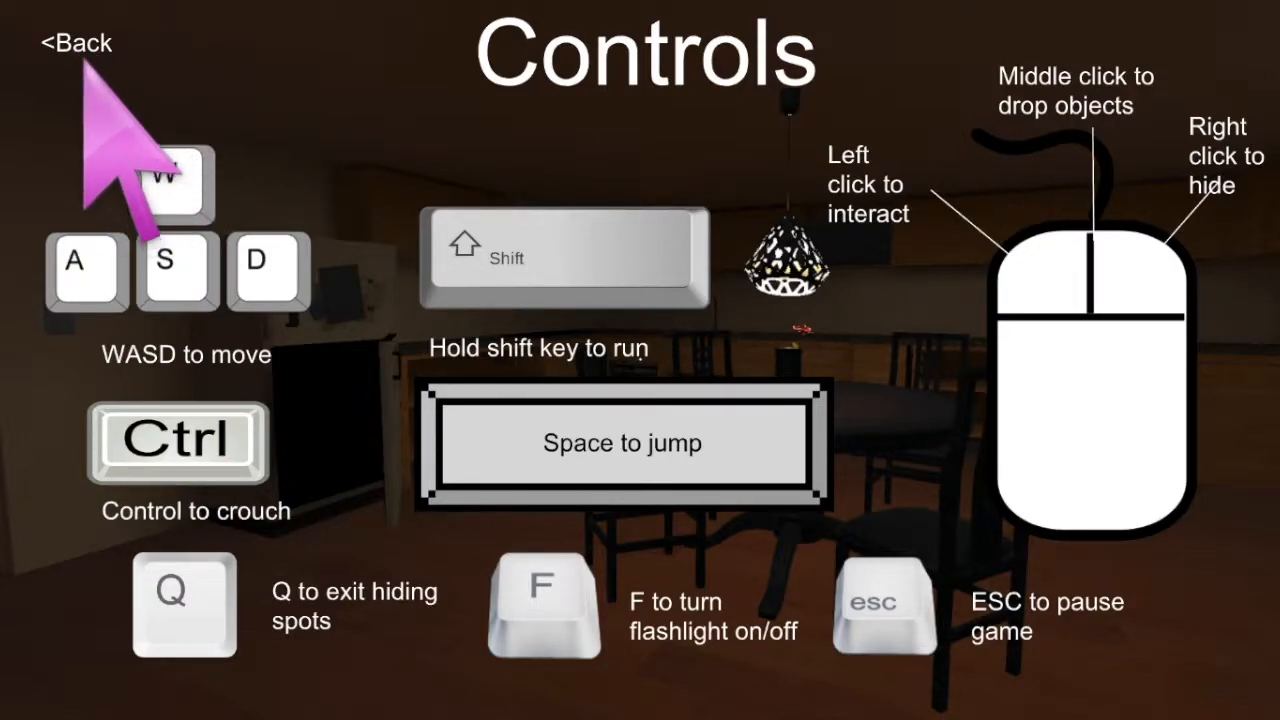
mouse_move(185, 180)
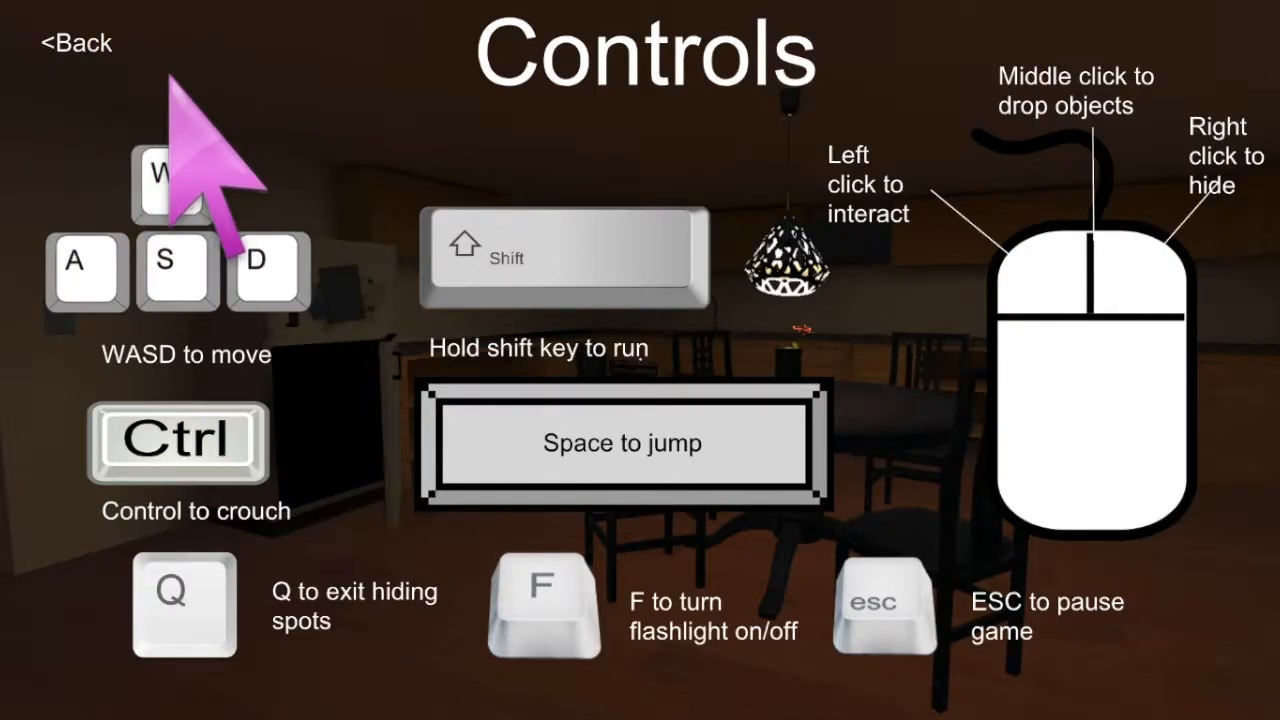
click(70, 42)
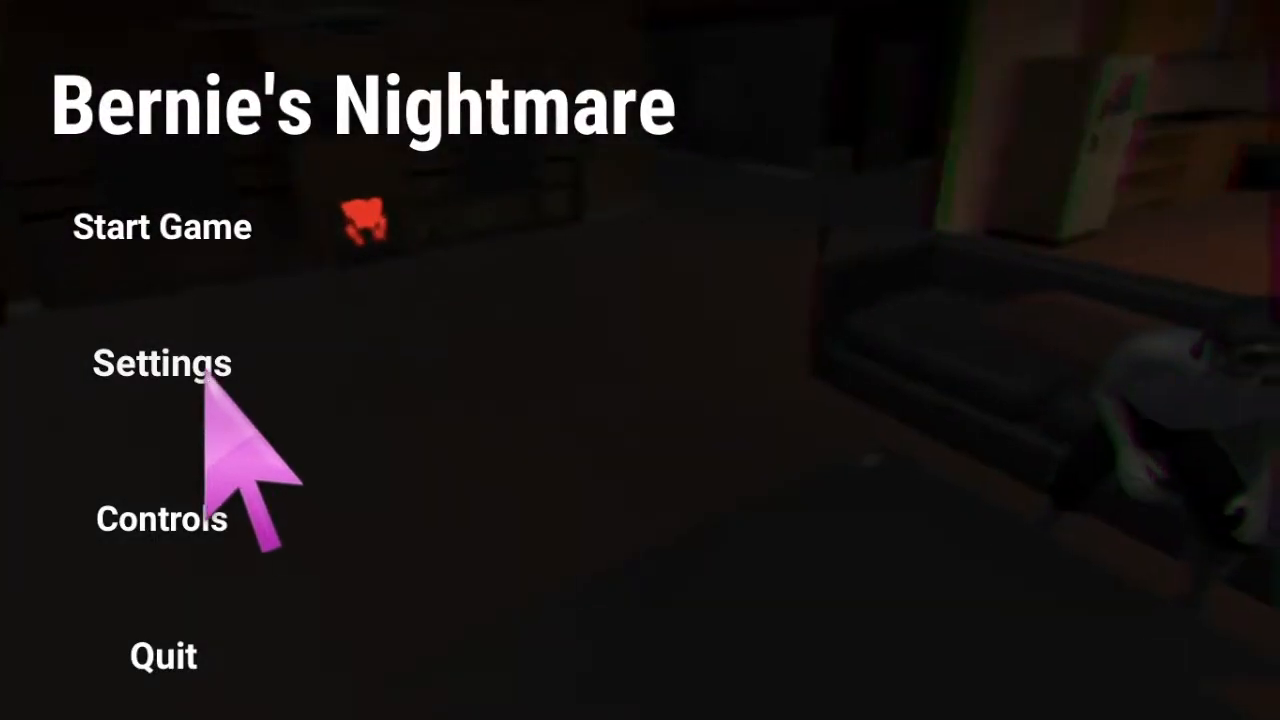
click(161, 364)
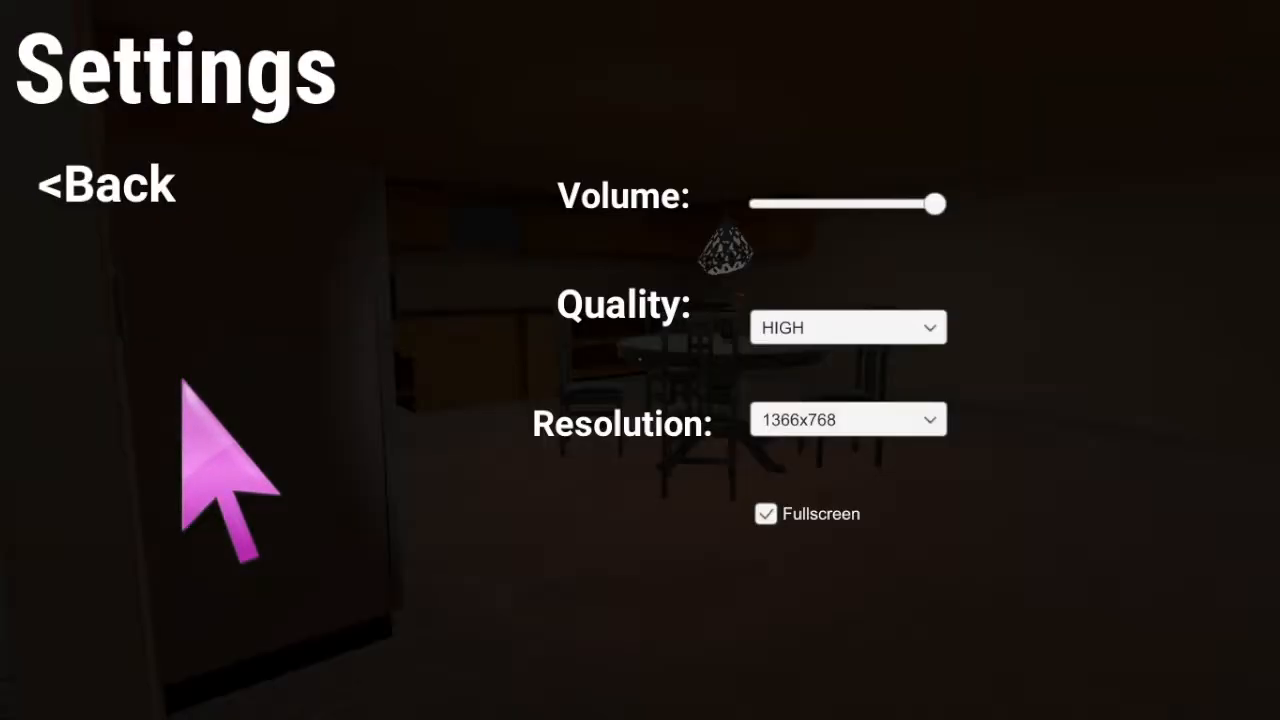
mouse_move(500, 500)
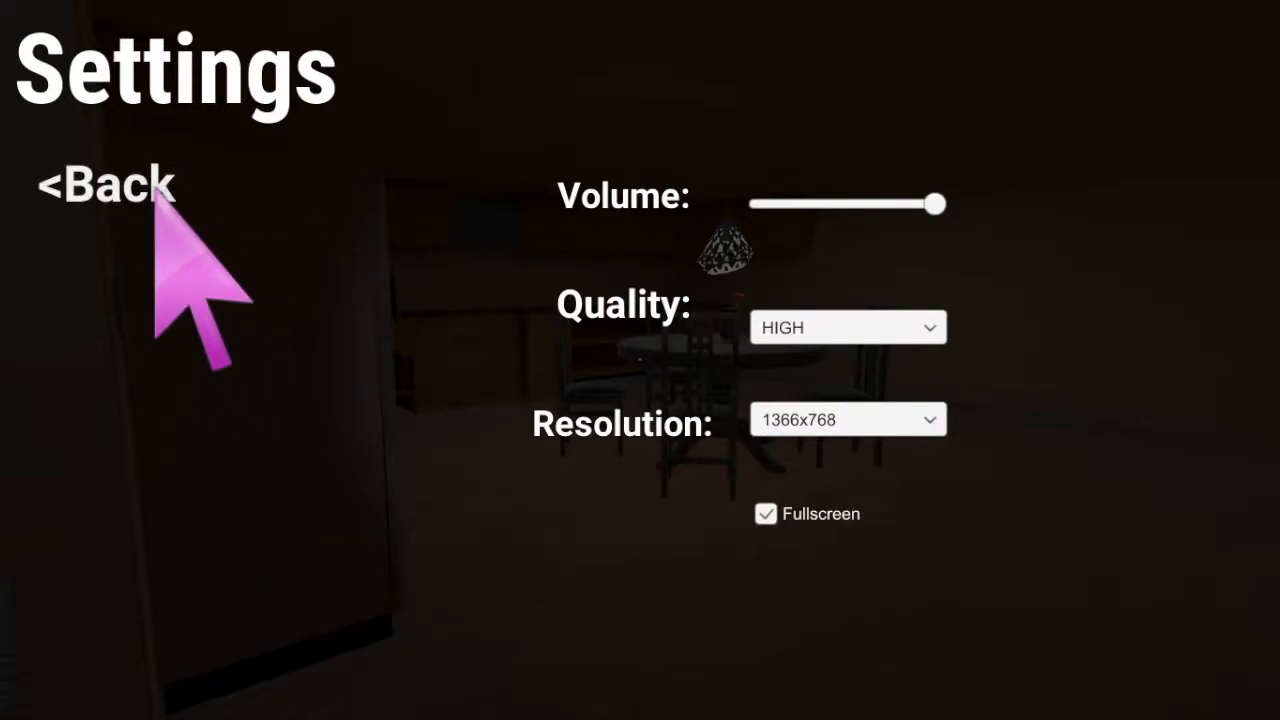
click(110, 185)
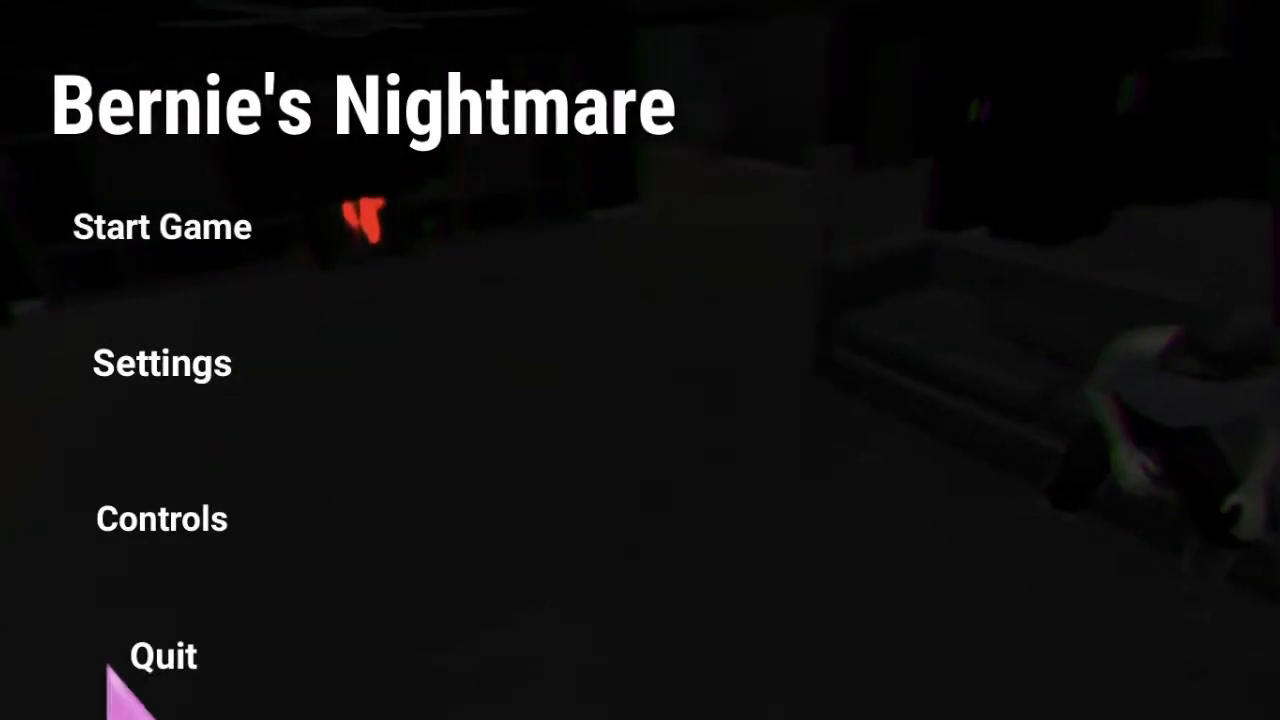
click(161, 363)
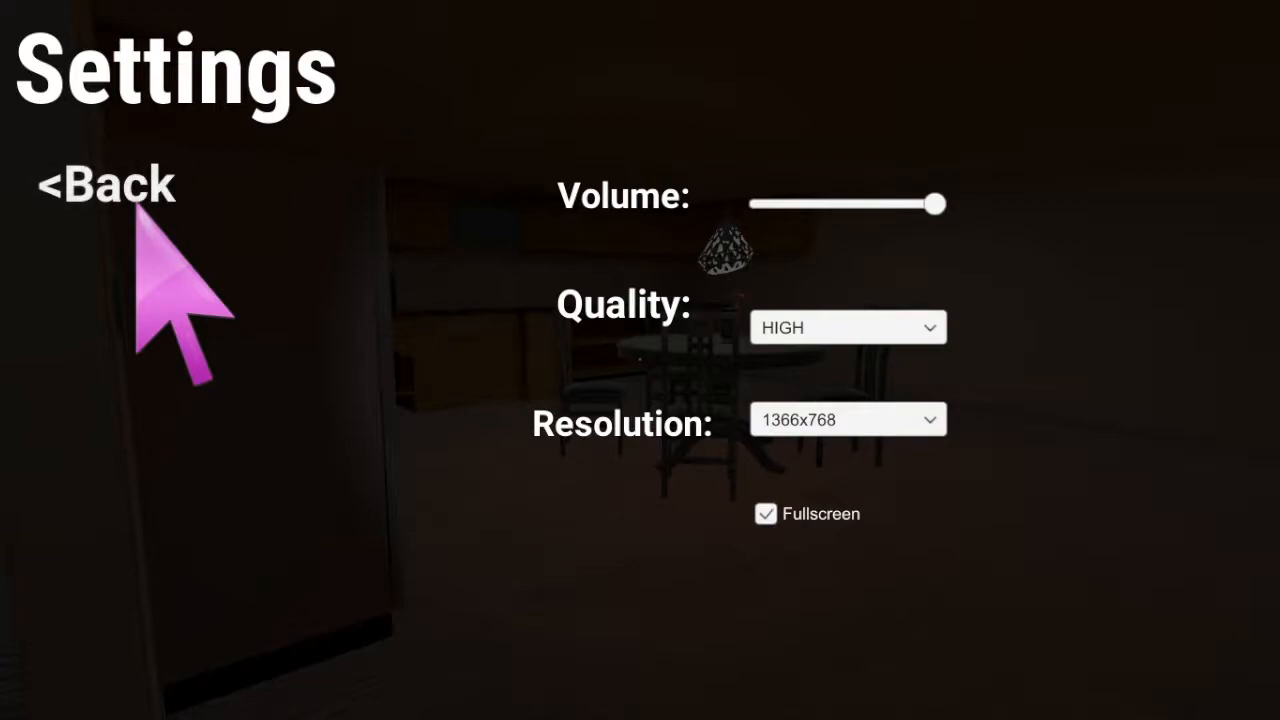
click(110, 185)
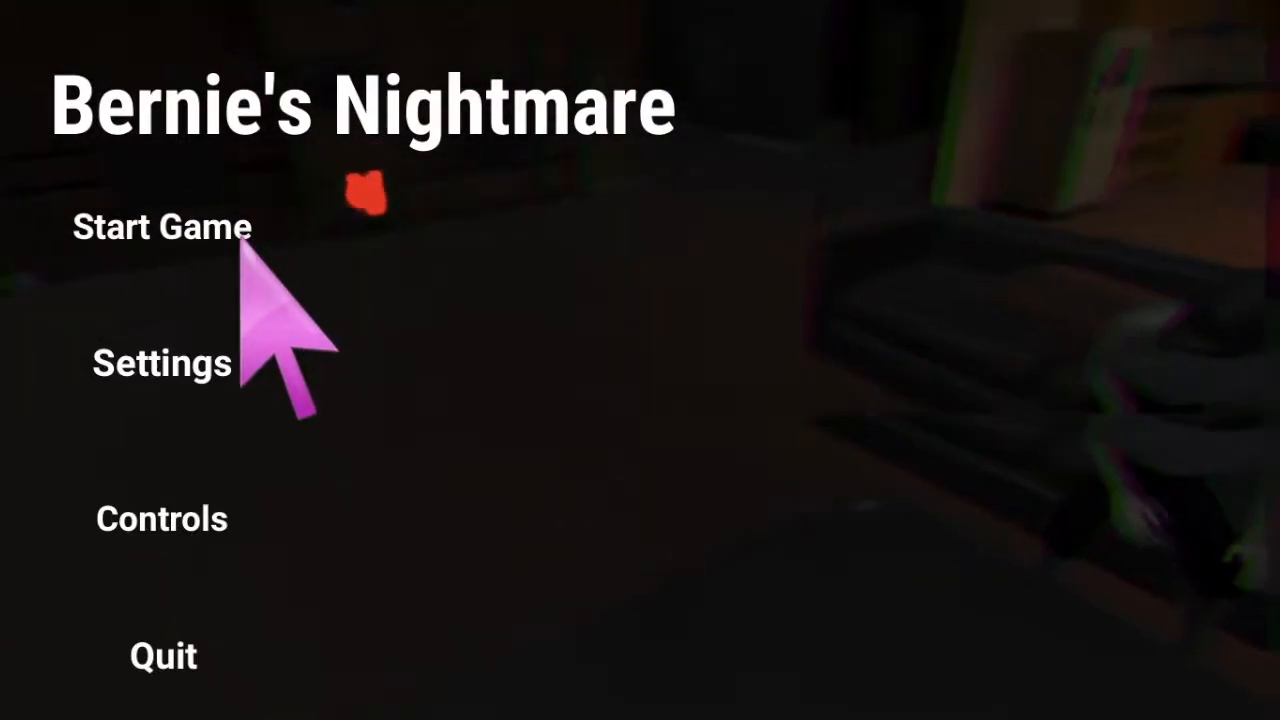
Step: Start a new game from the main menu, loading into the dark bedroom
click(161, 226)
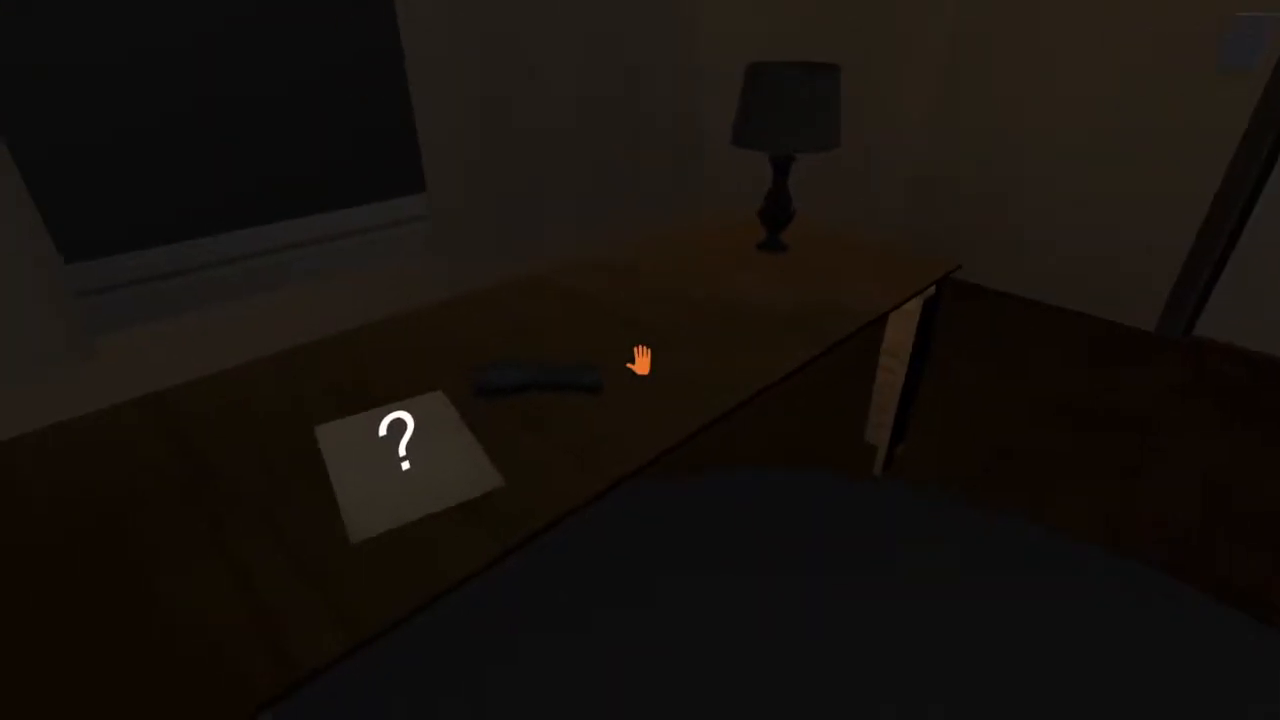
click(403, 460)
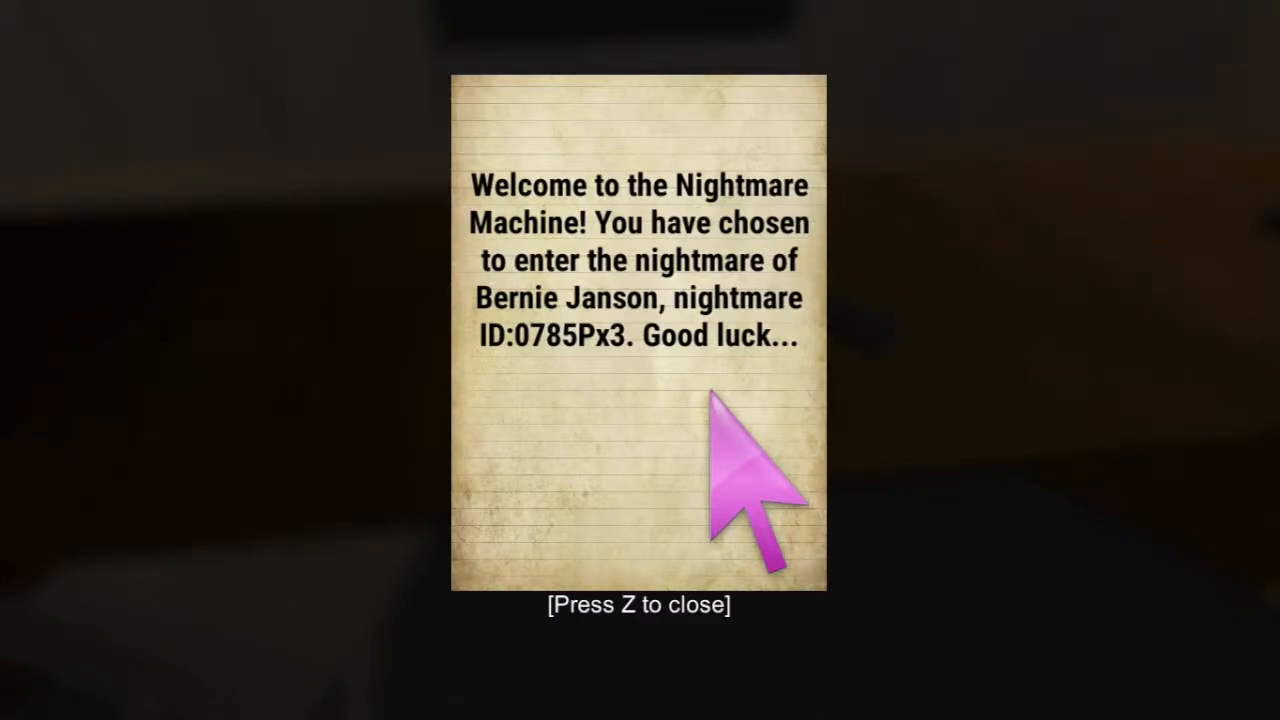
mouse_move(505, 405)
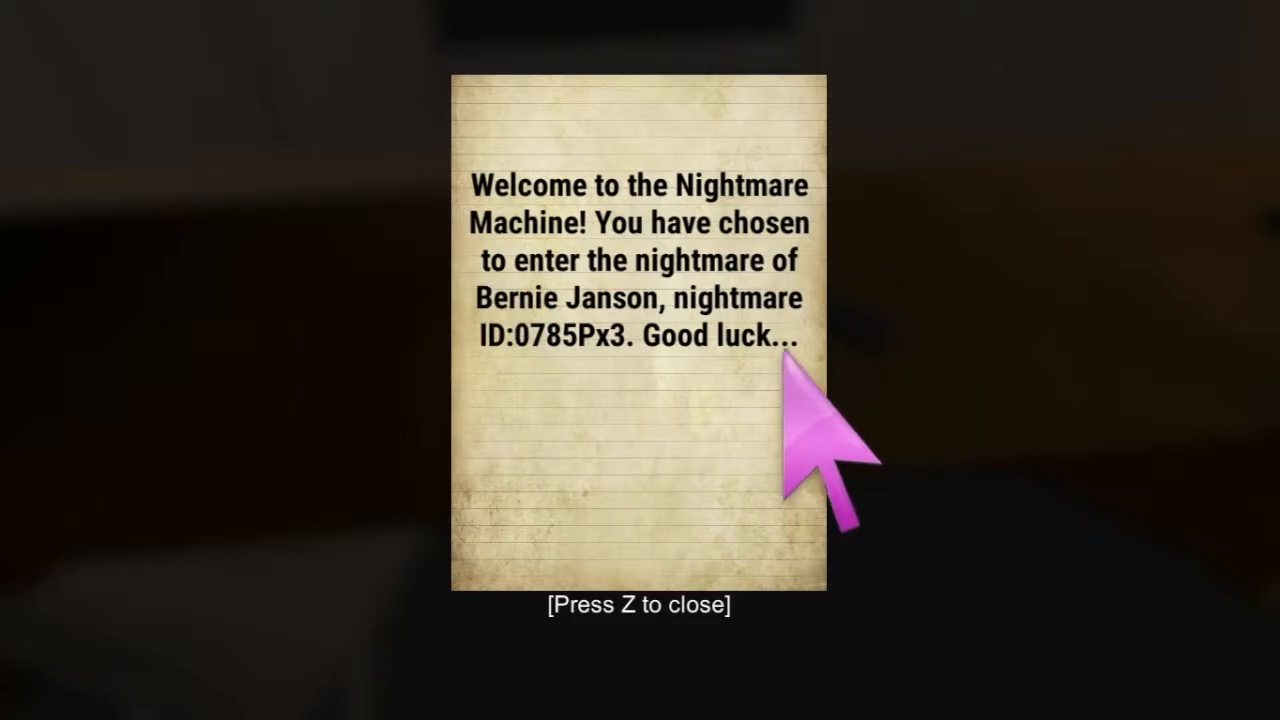
key(z)
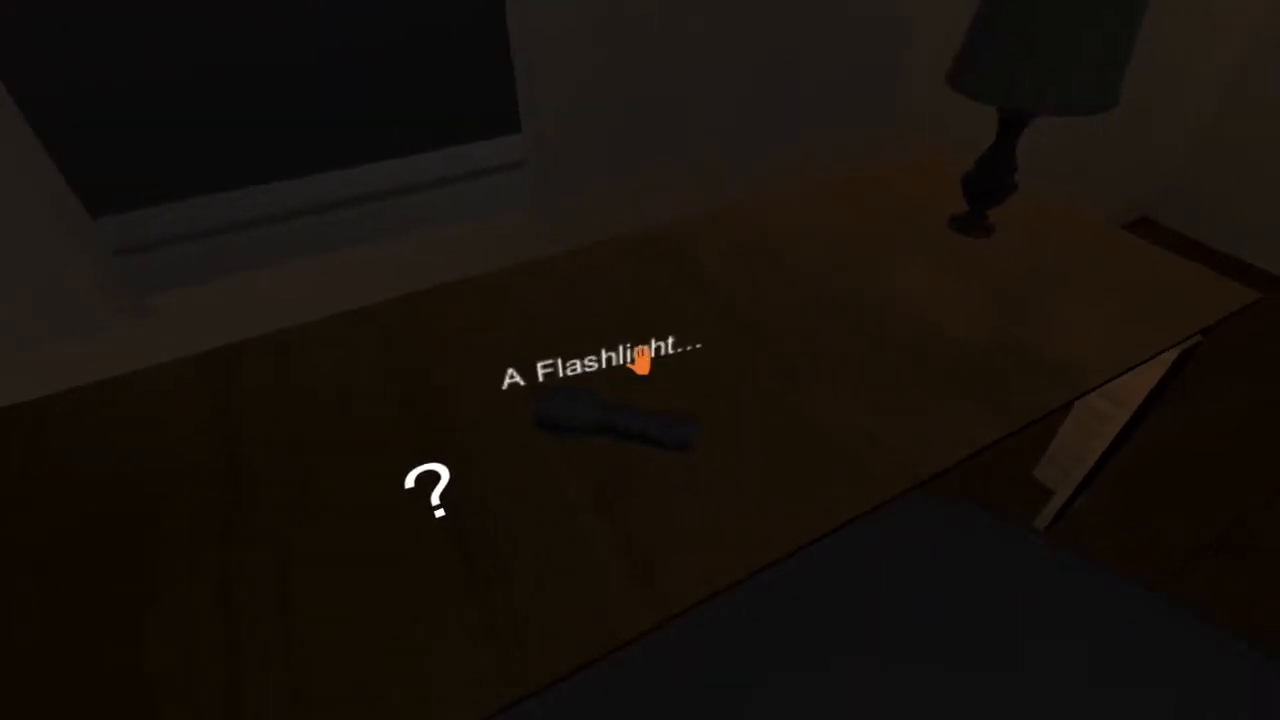
Step: Pick up the flashlight lying on the bedroom desk
click(640, 380)
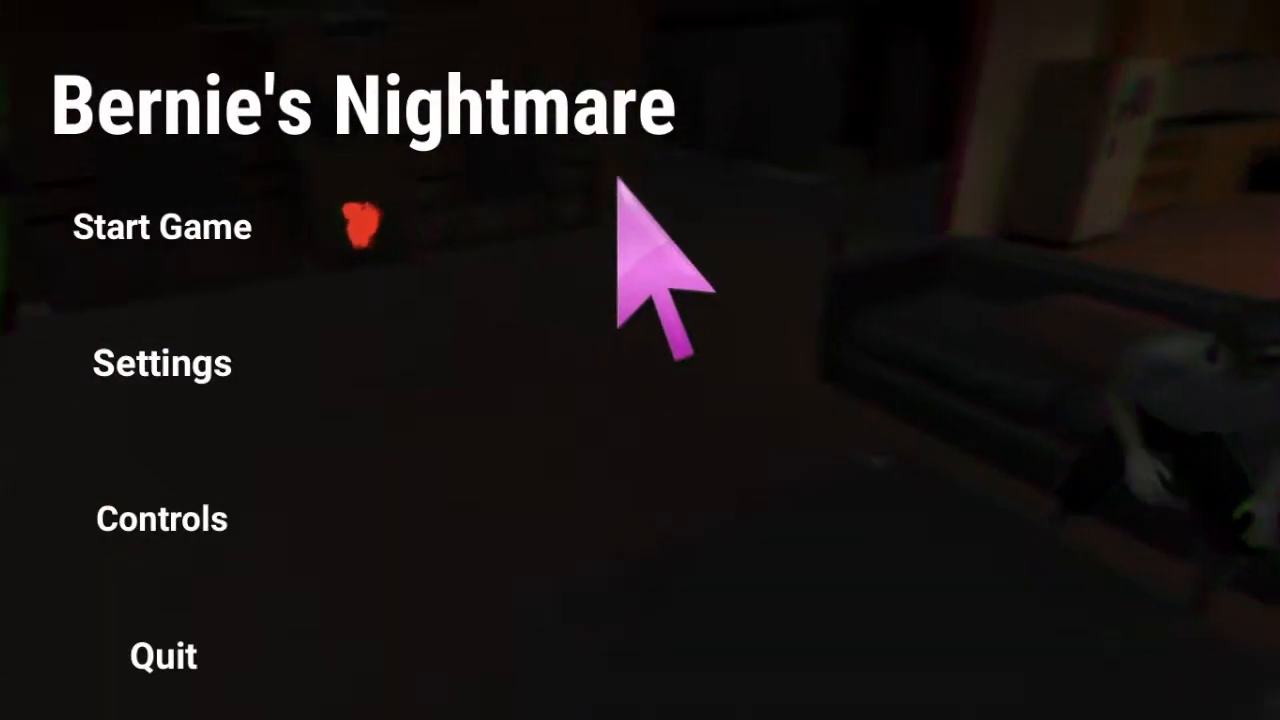
mouse_move(250, 320)
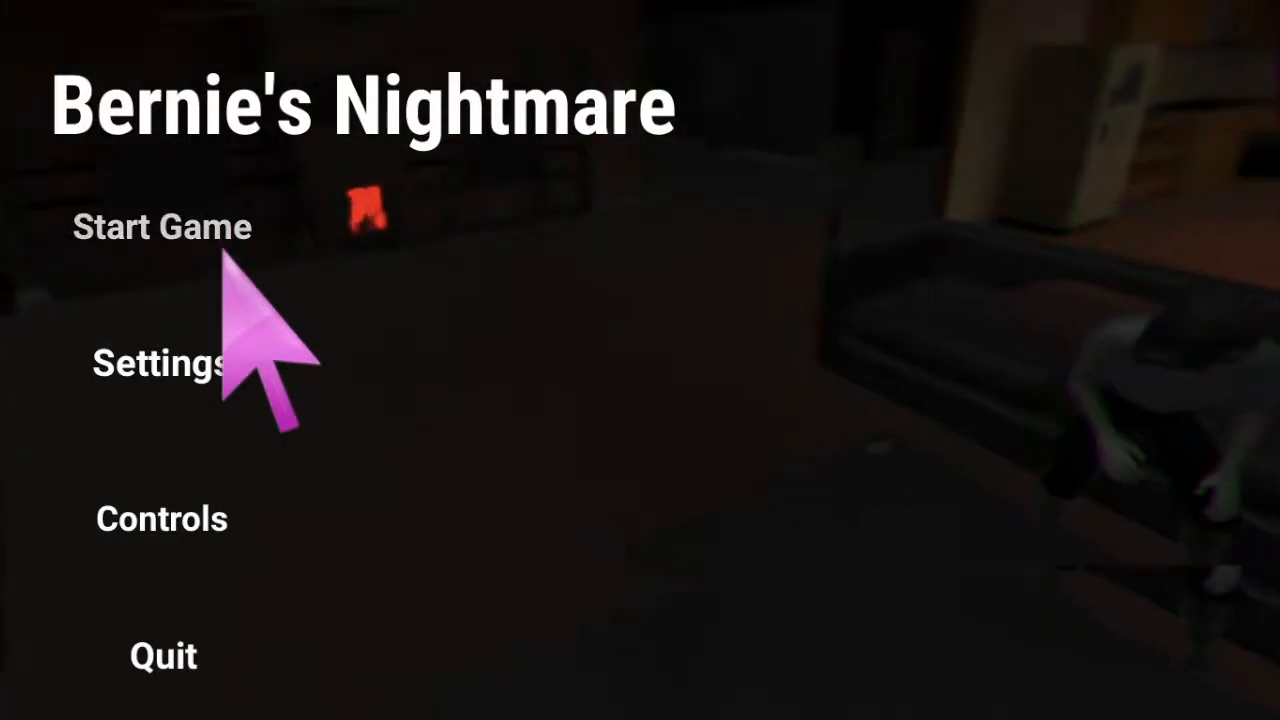
Step: Start a new game, then read and close the welcome note on the desk
click(161, 226)
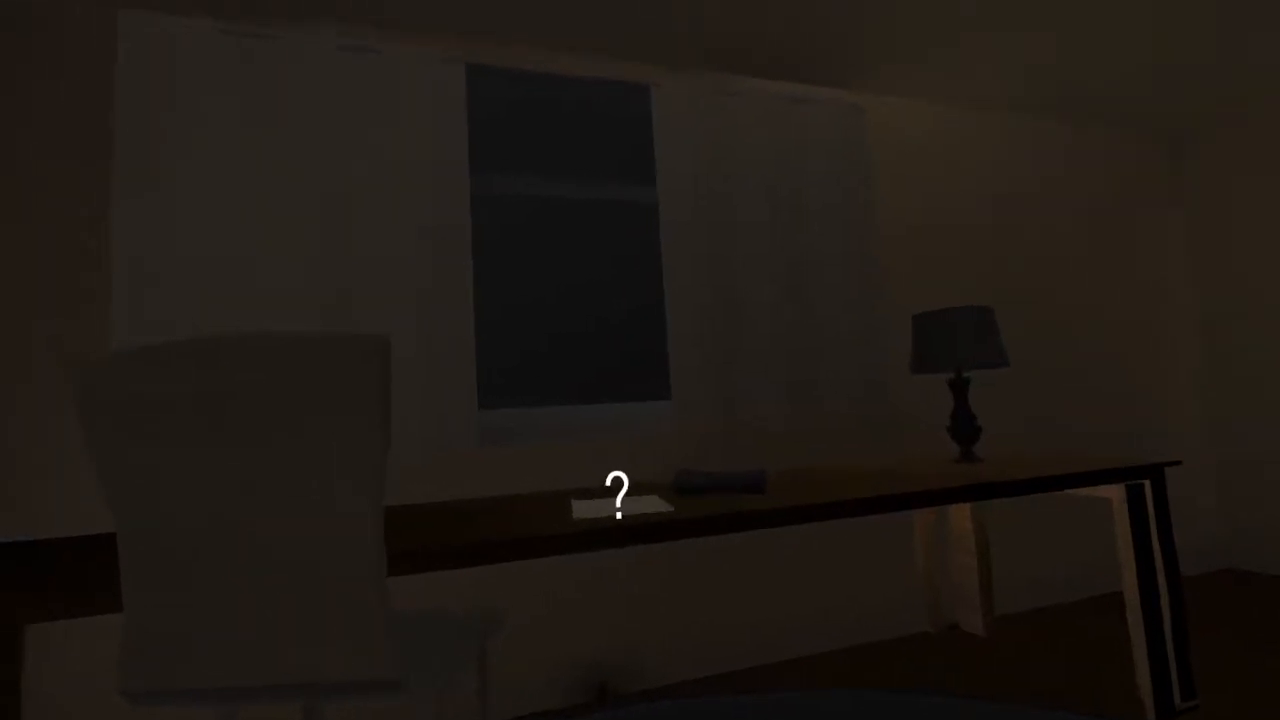
click(615, 505)
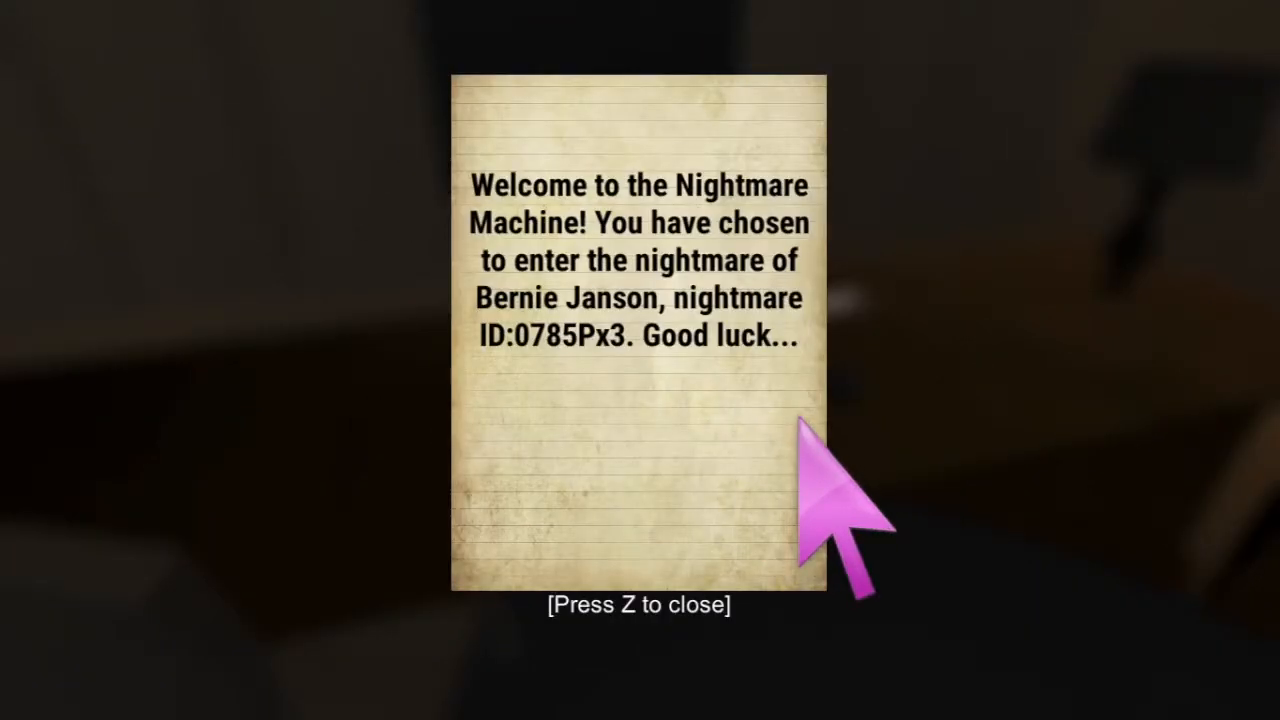
key(z)
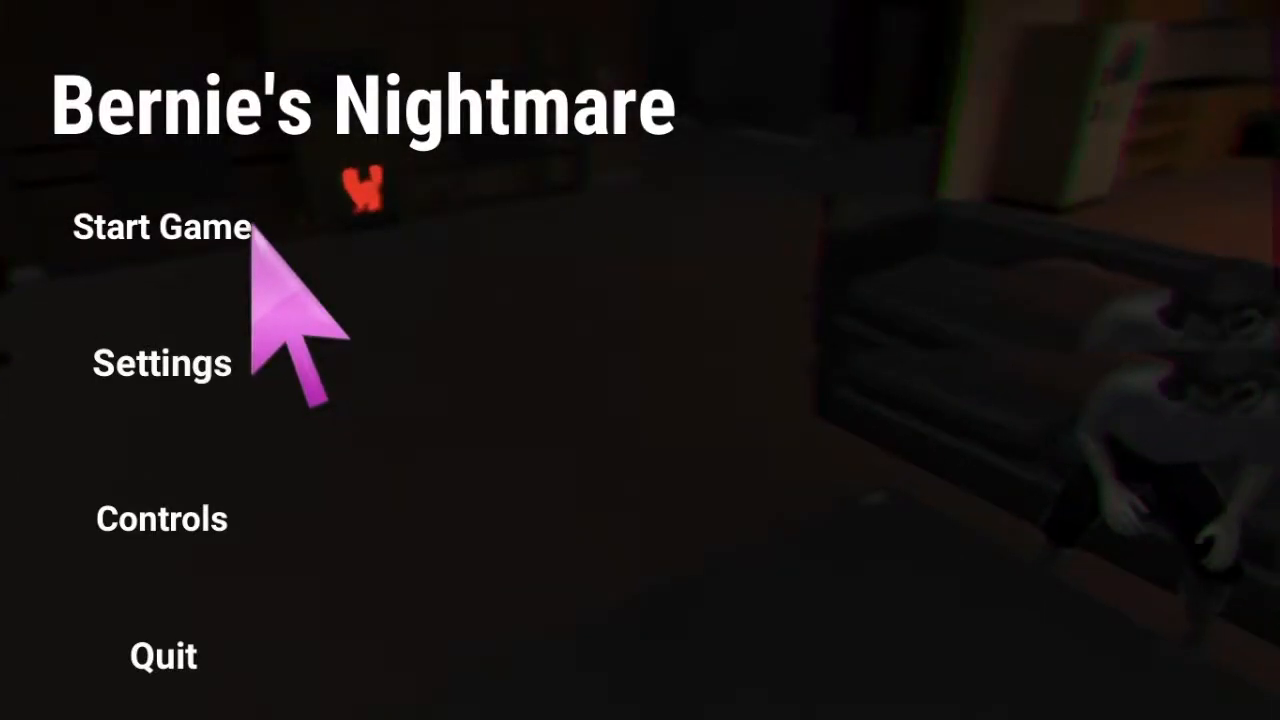
Step: Launch another playthrough and open the Nightmare Machine welcome note
click(160, 225)
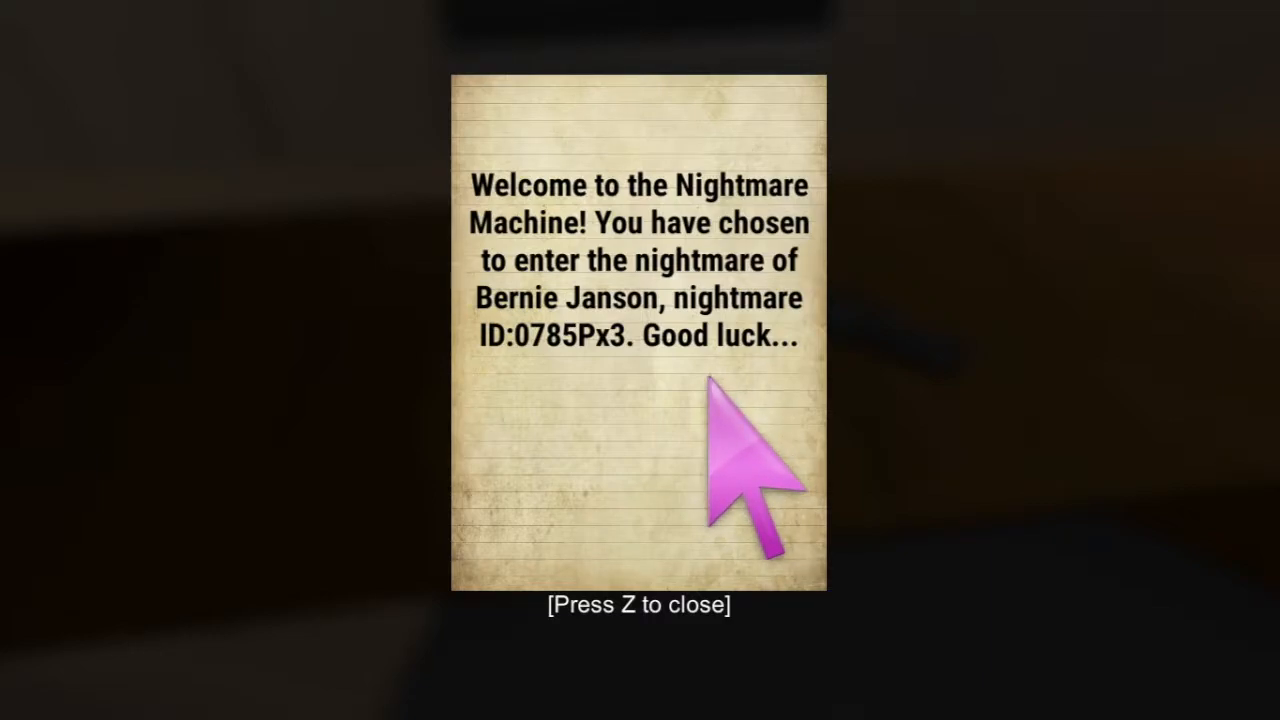
mouse_move(745, 430)
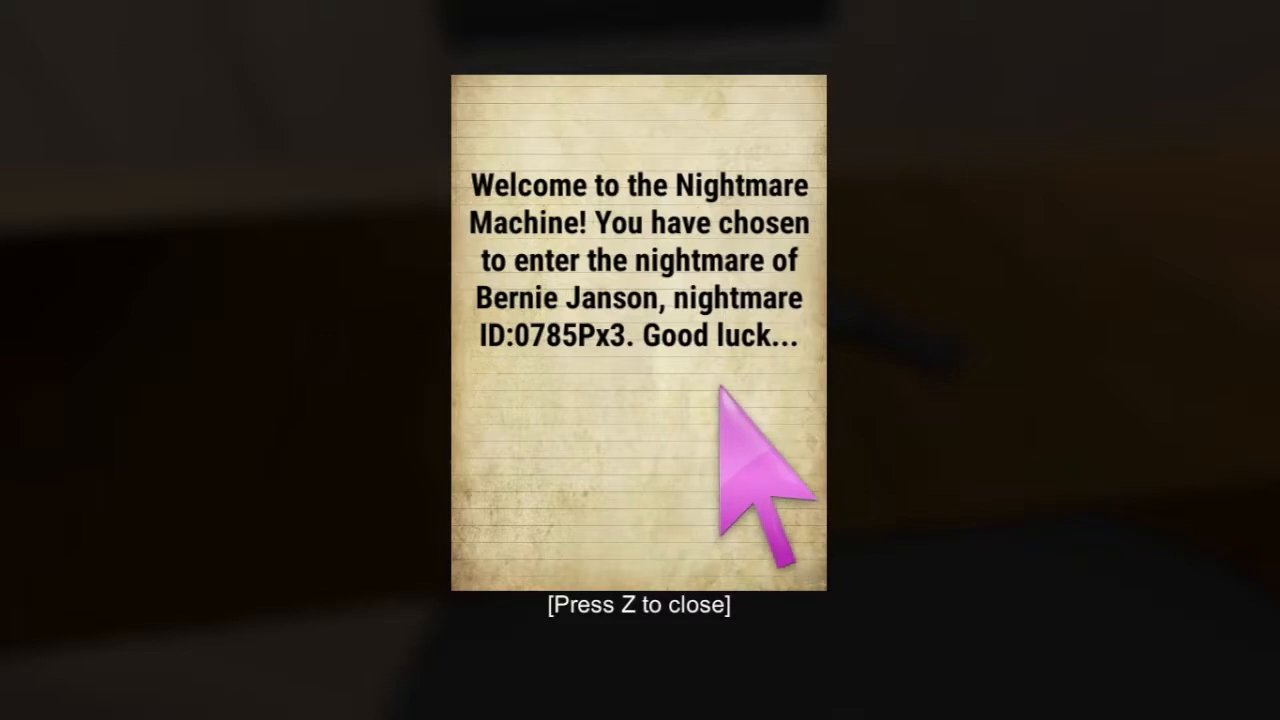
Step: Close the welcome note and explore the house past the grand piano room
key(z)
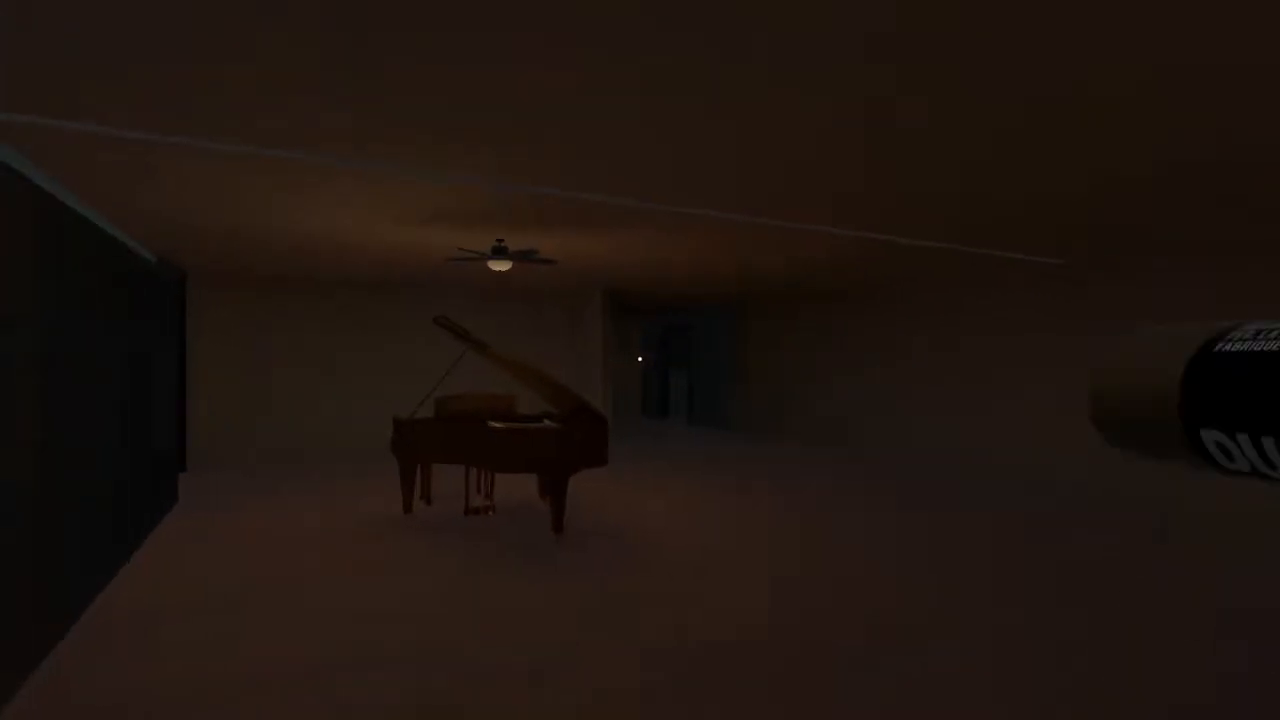
mouse_move(640, 360)
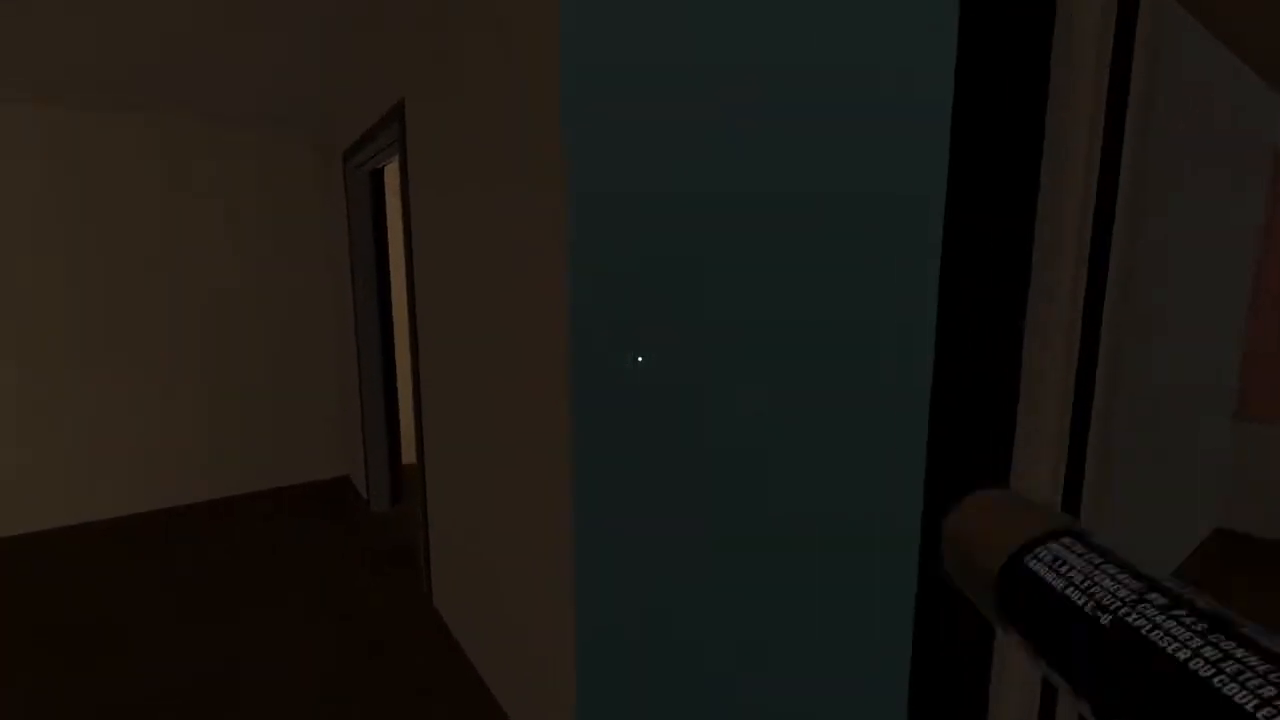
mouse_move(638, 362)
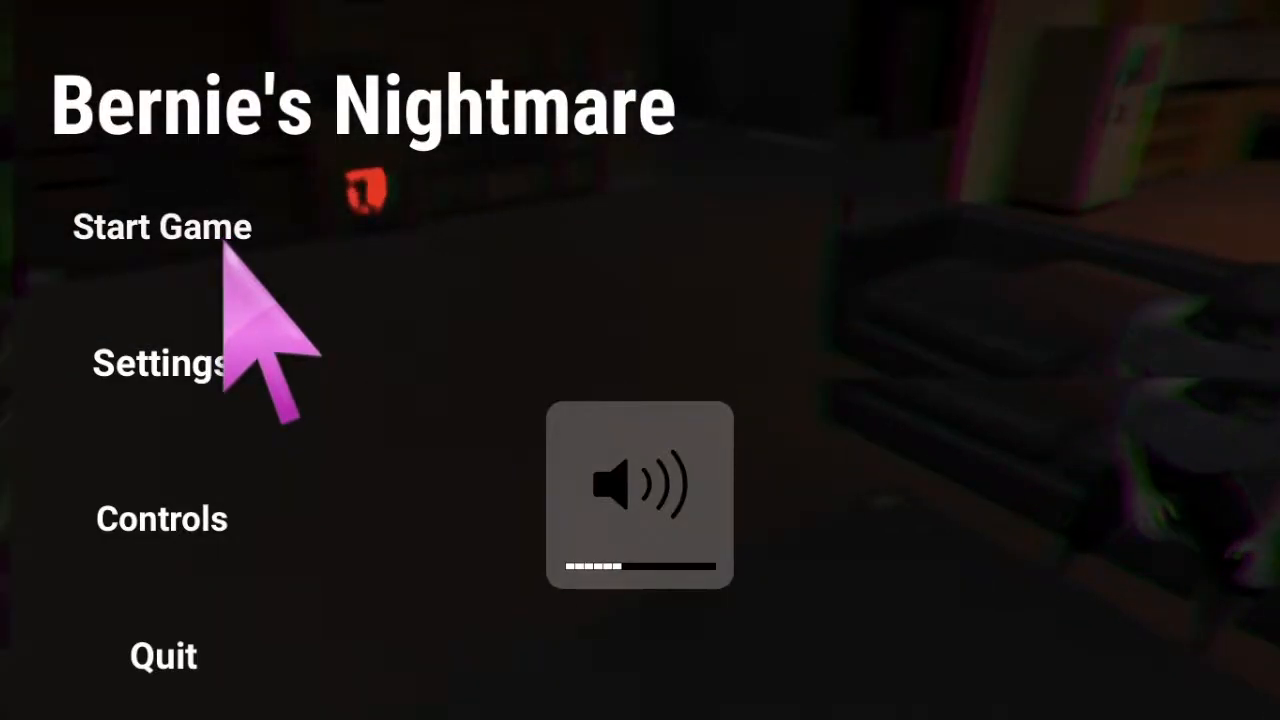
click(161, 226)
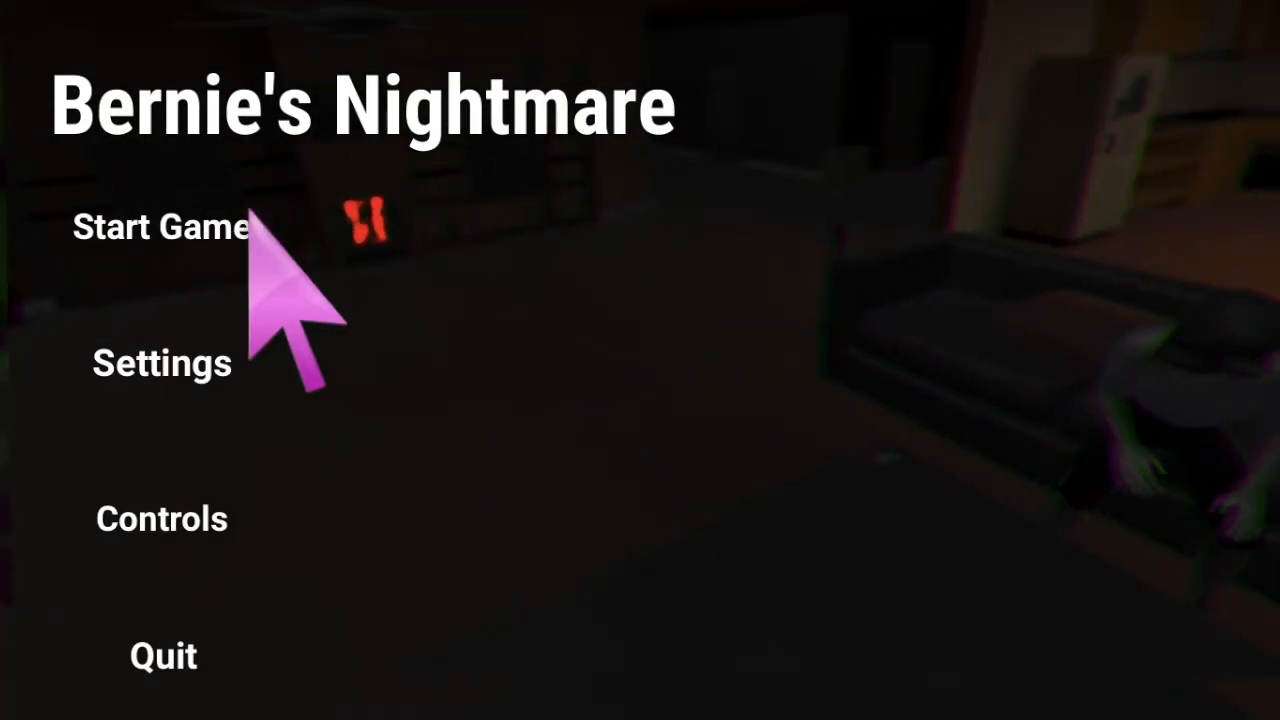
Step: Launch a new playthrough, bringing up the Nightmare Machine loading screen at 0%
click(160, 226)
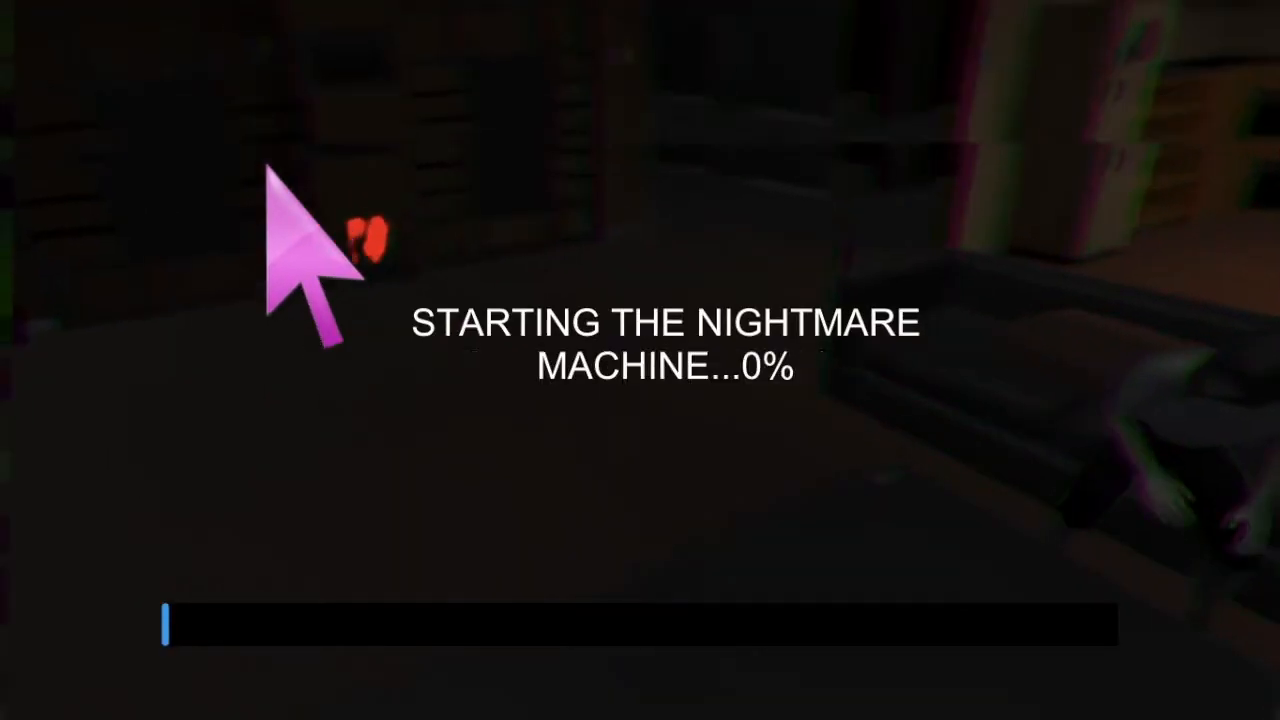